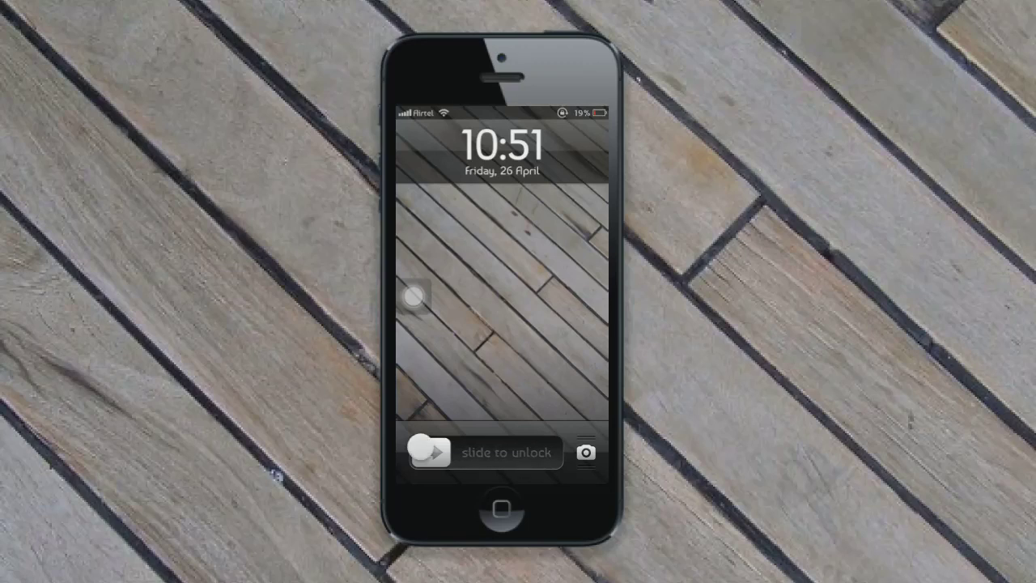
Slide to unlock the iPhone and swipe to the home screen page holding Cydia.
left_click_drag(429, 451, 582, 451)
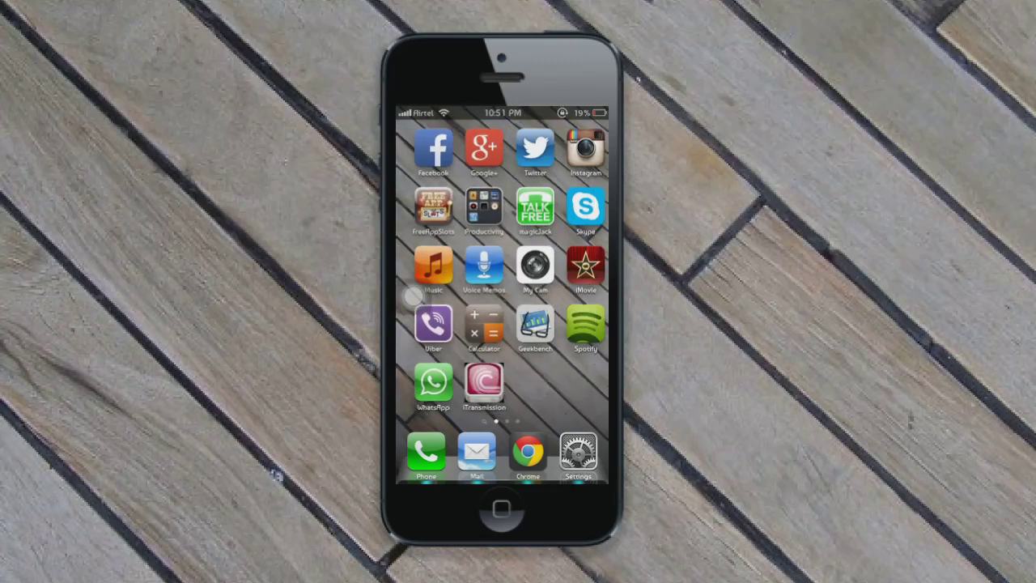
scroll("left", 3)
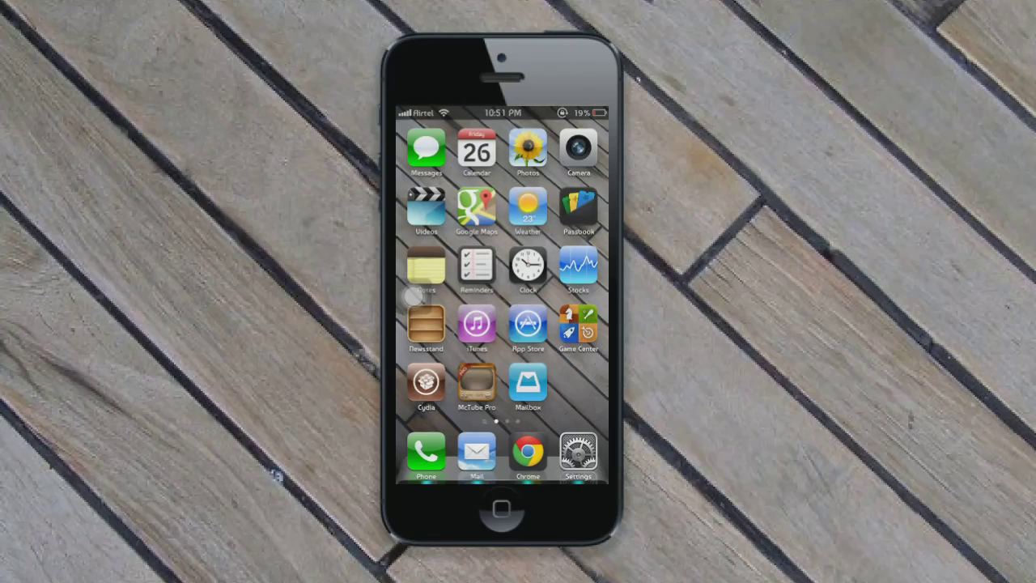
scroll("left", 3)
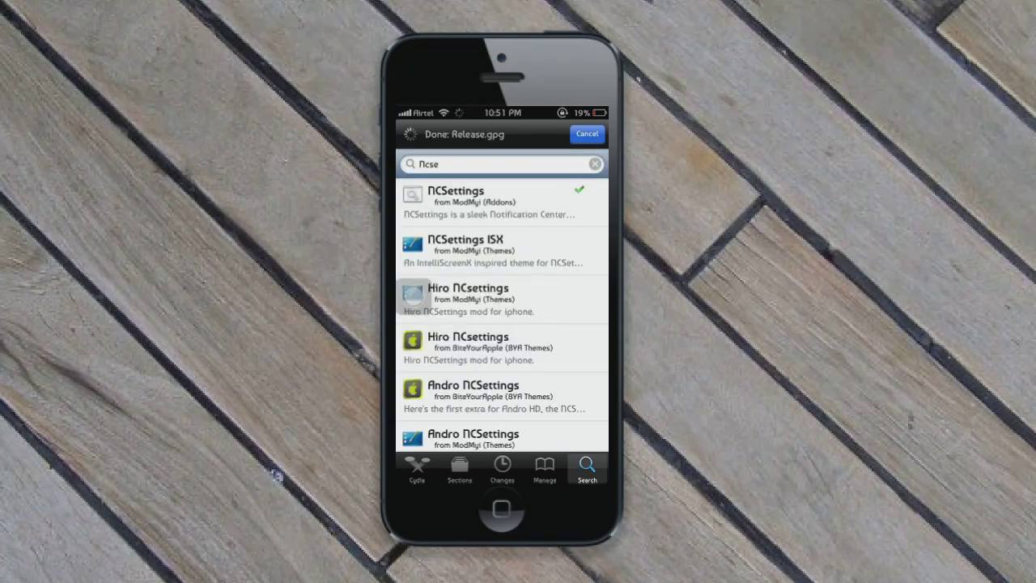
Search Cydia's packages for 'itra' to list iTransmission results.
left_click(596, 164)
type("Itra")
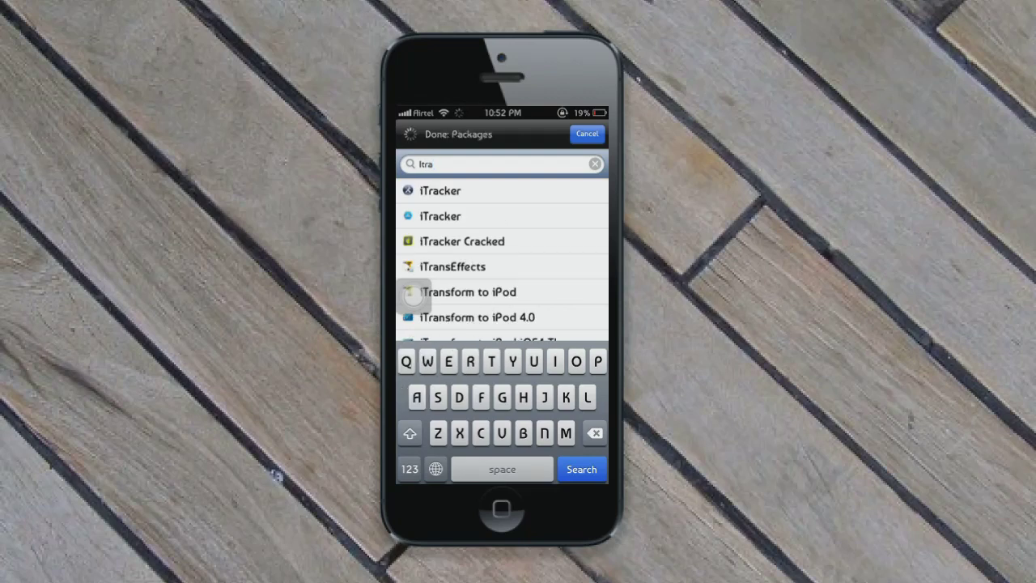
left_click(581, 469)
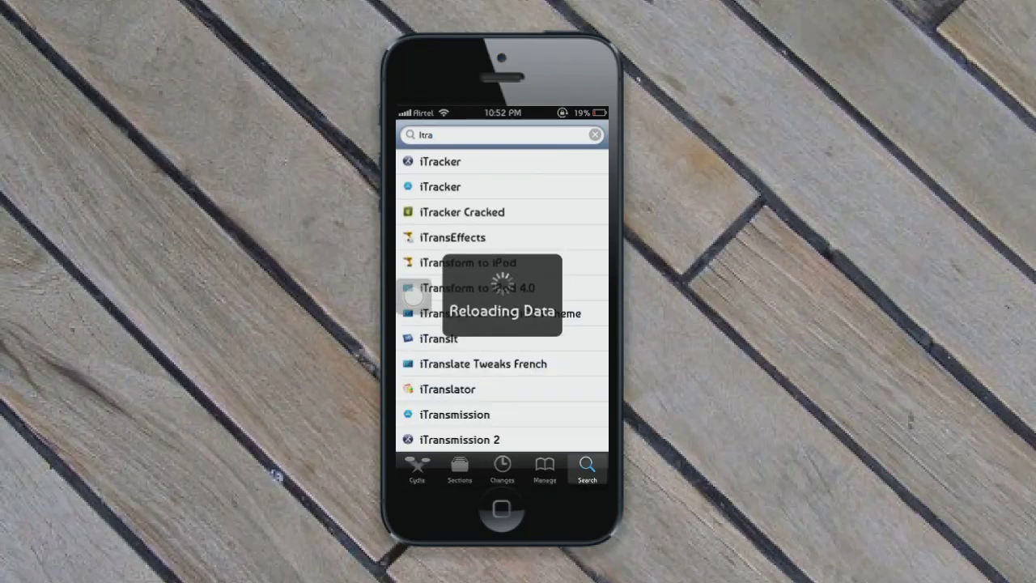
type("n")
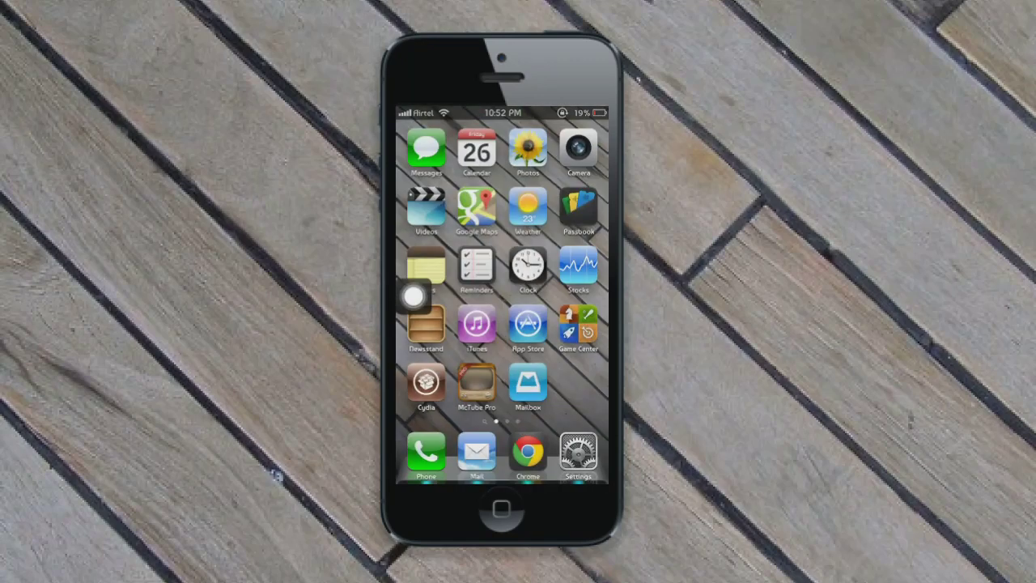
Swipe through home screen pages to the one showing iTransmission.
scroll("left", 3)
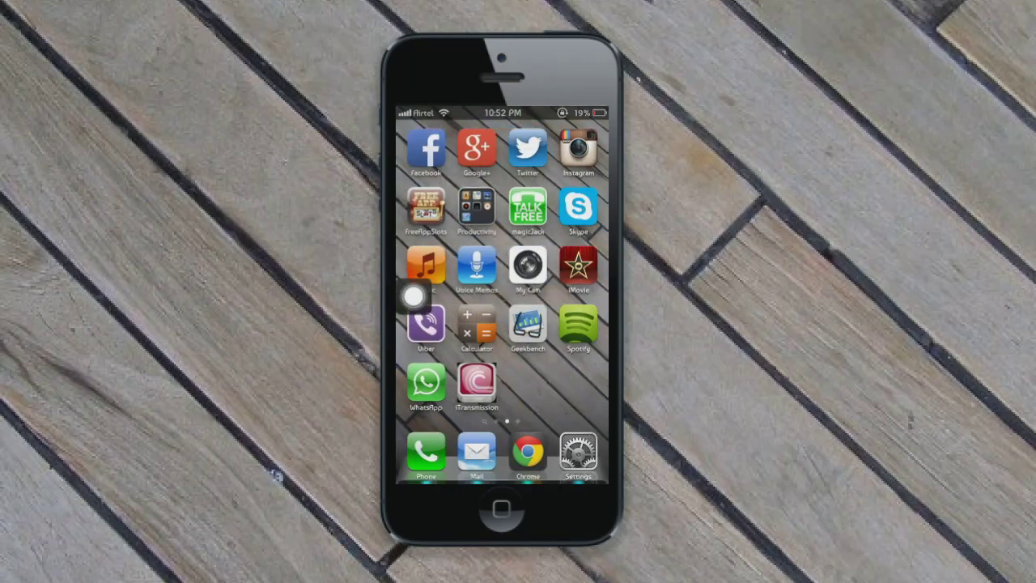
scroll("left", 3)
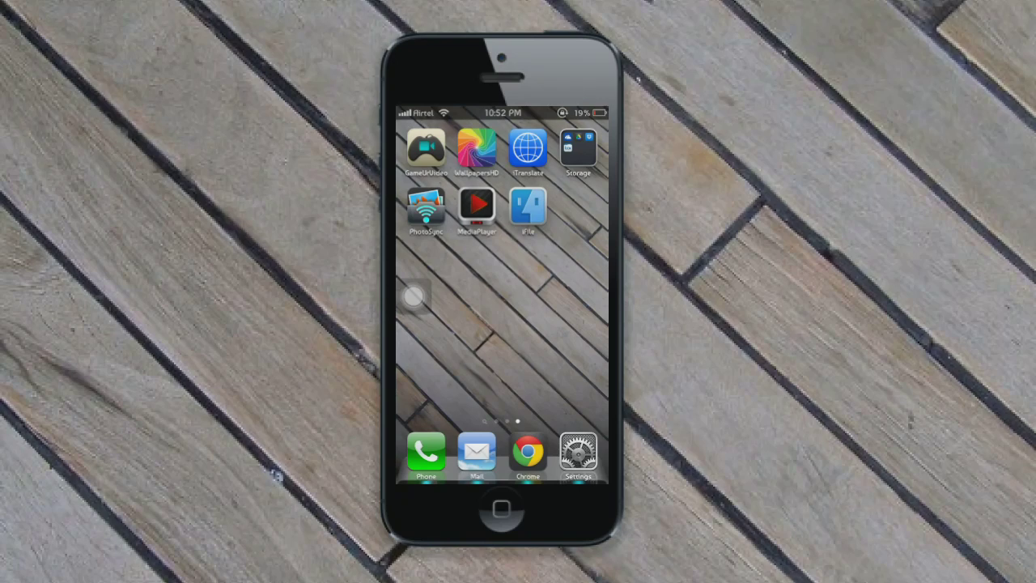
scroll("left", 3)
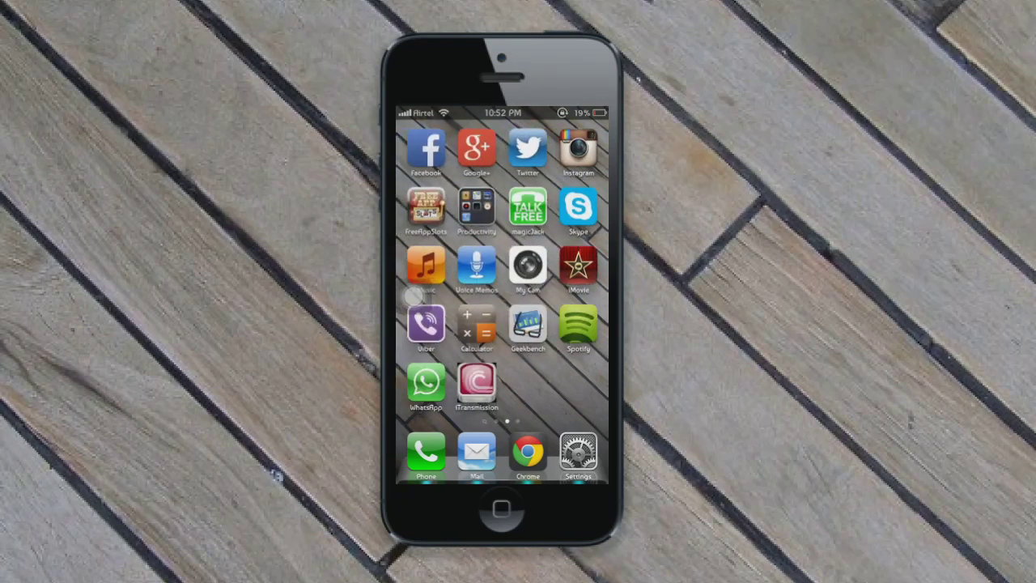
Search Google for pirate bay in Chrome and reach The Pirate Bay's Top 100 torrents page.
left_click(527, 450)
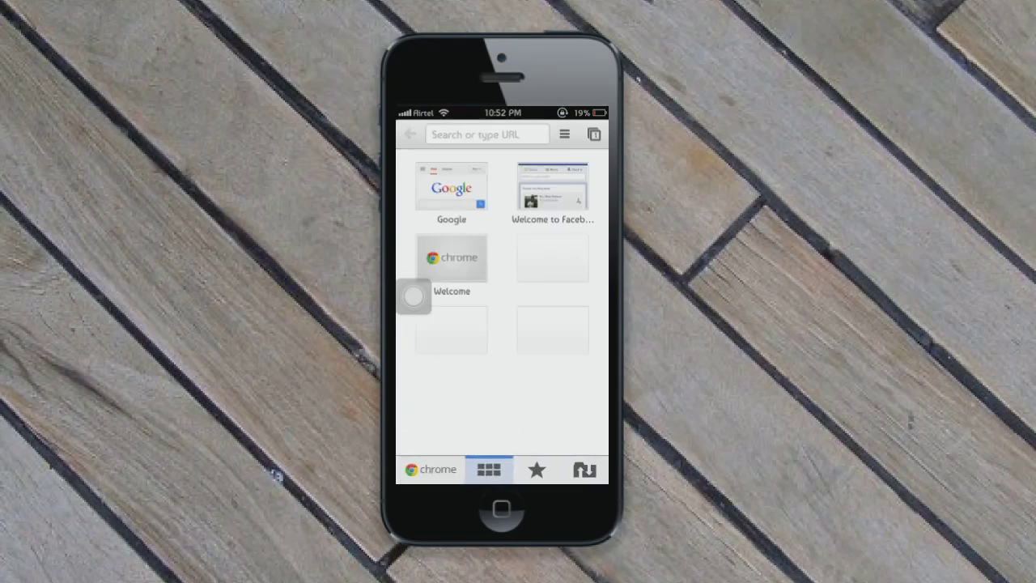
left_click(486, 134)
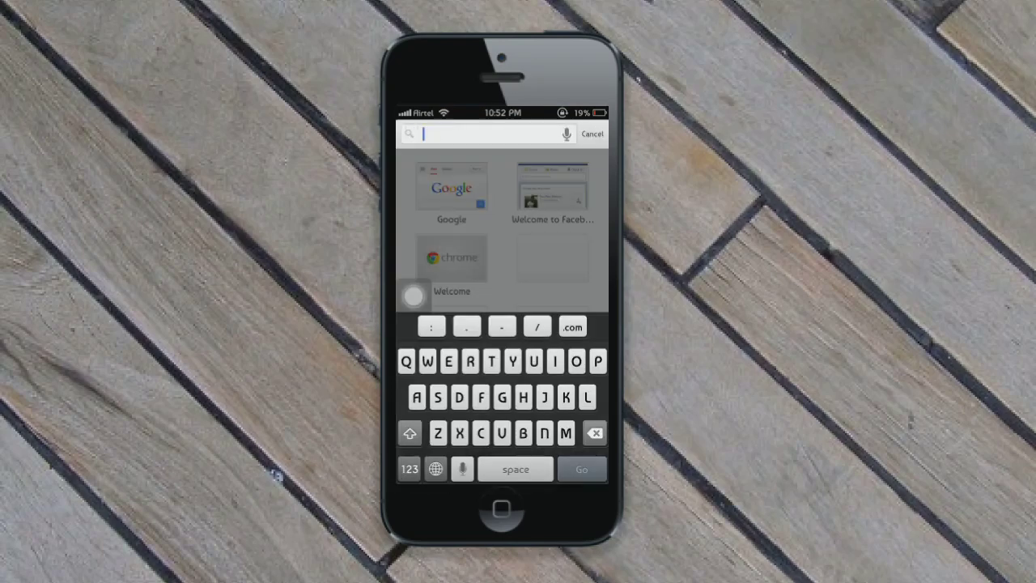
type("p")
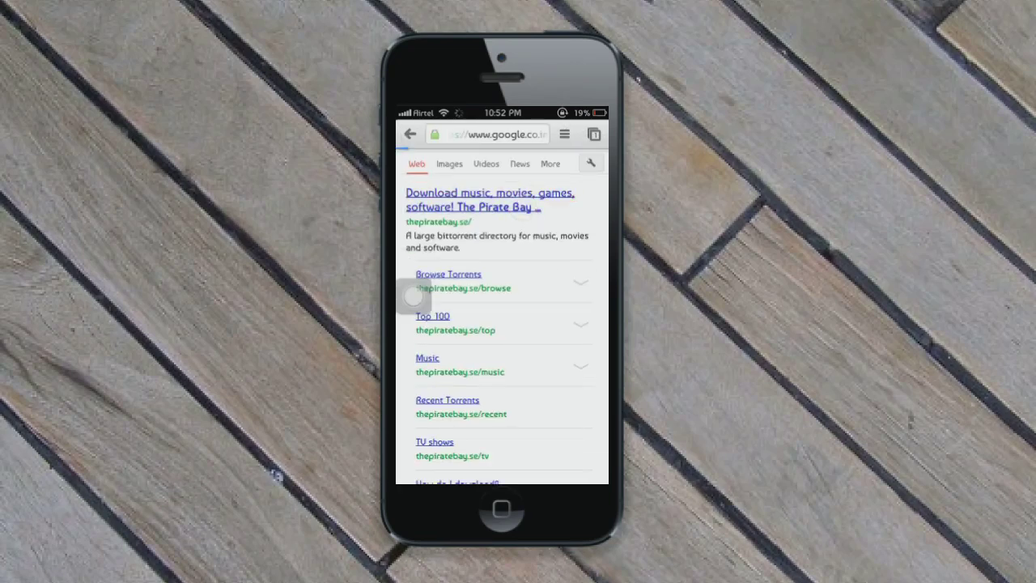
left_click(489, 197)
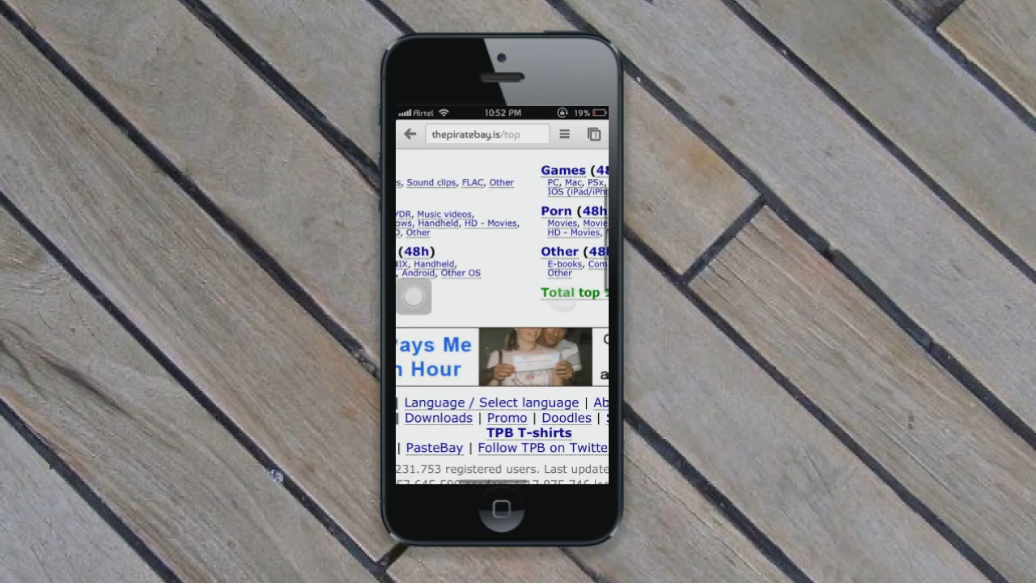
Pick the Subway Surfers torrent and copy its magnet link URL.
scroll("right", 3)
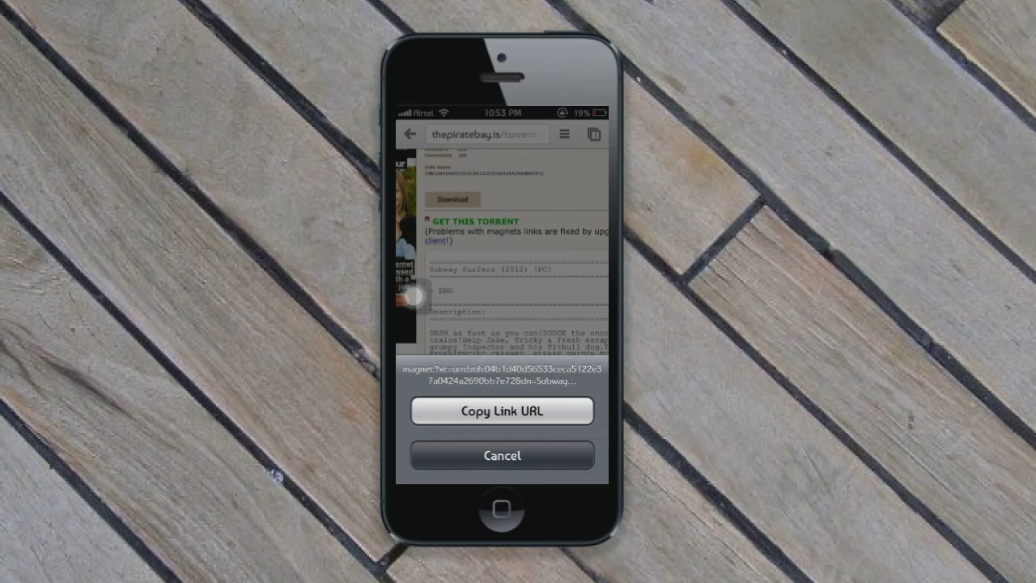
left_click(502, 455)
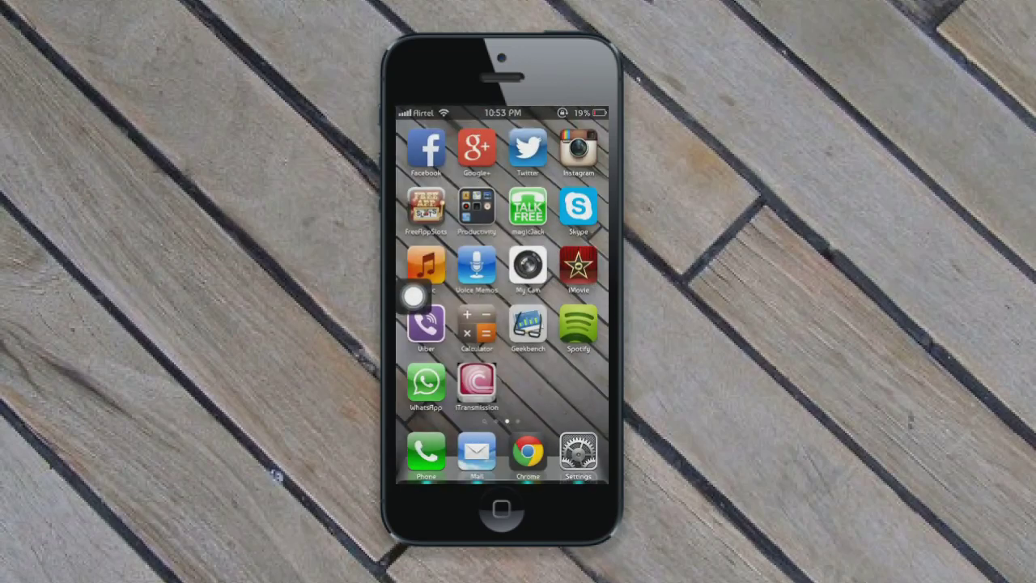
Launch iTransmission and add a new transfer from the copied magnet link.
left_click(476, 385)
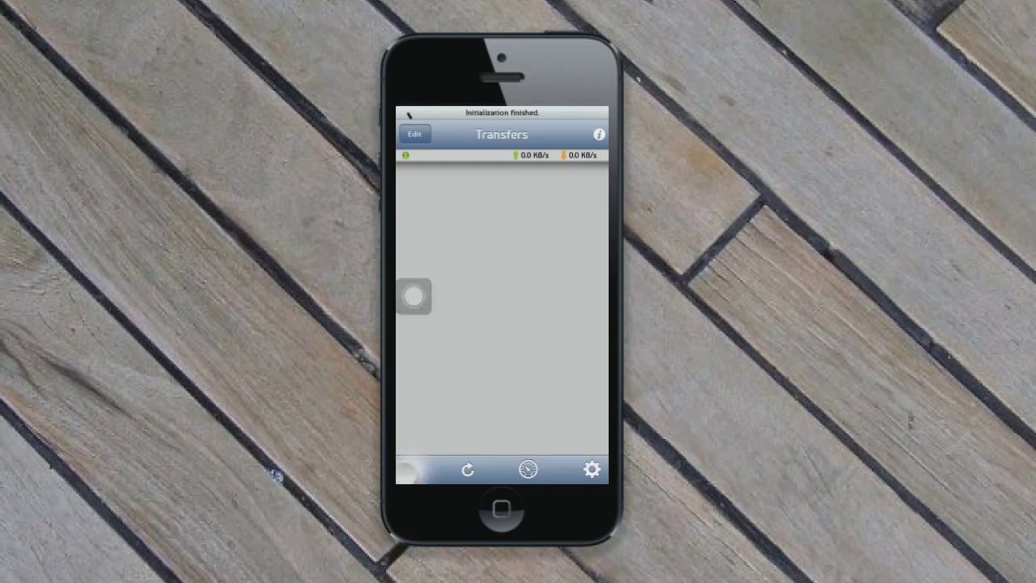
left_click(414, 469)
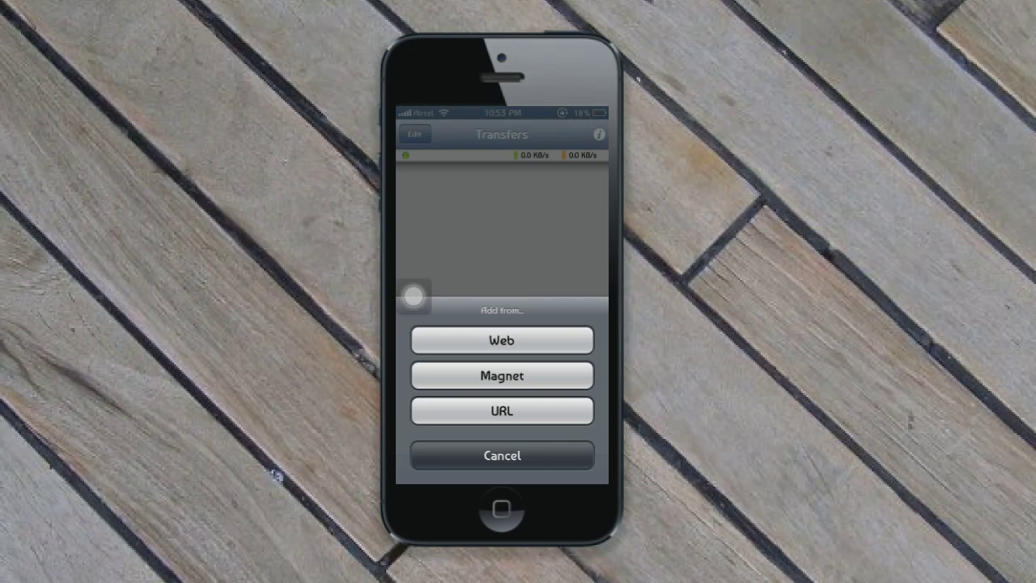
left_click(501, 376)
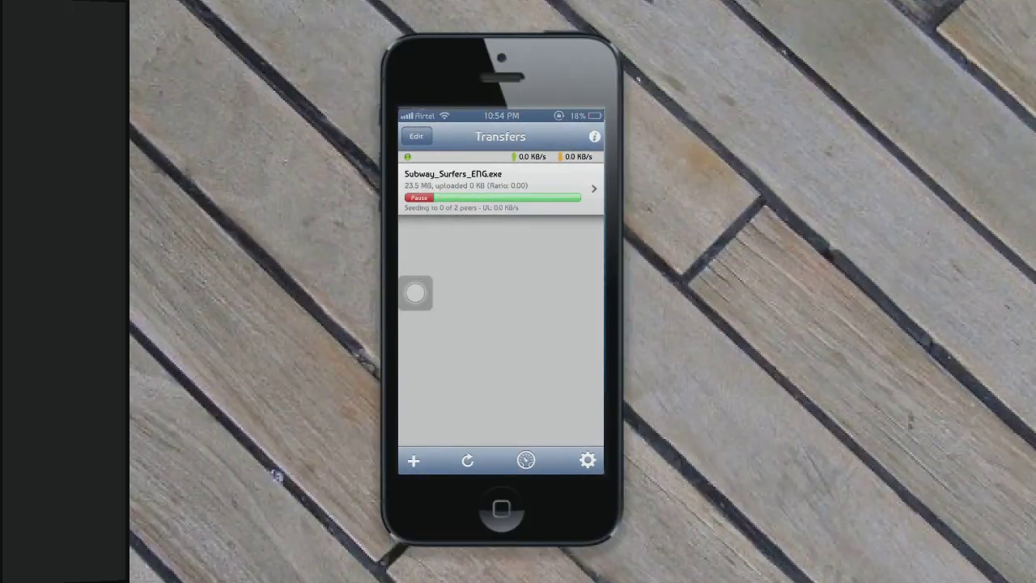
View the Subway_Surfers_ENG.exe transfer's details and list its files.
left_click(499, 190)
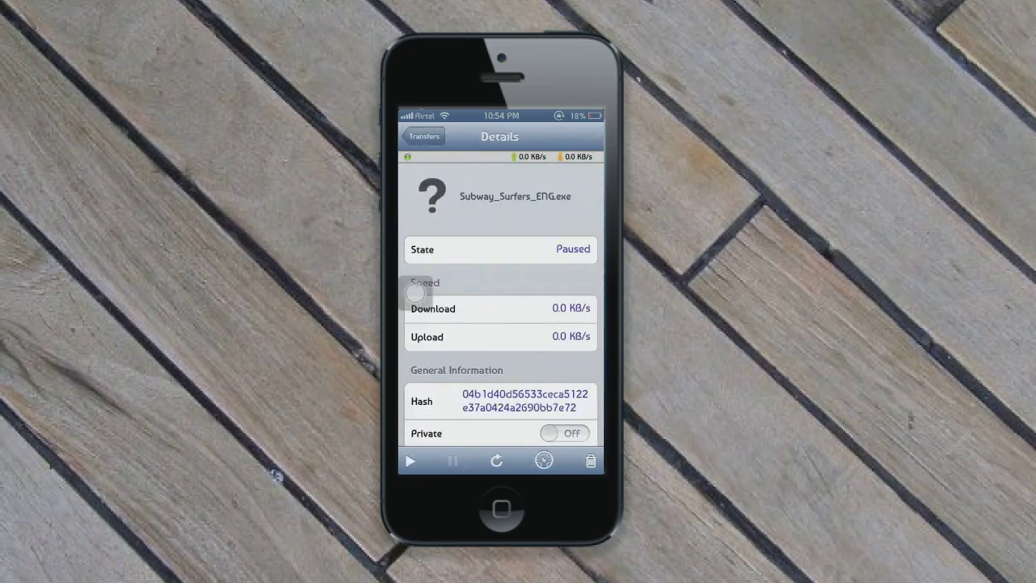
scroll("down", 3)
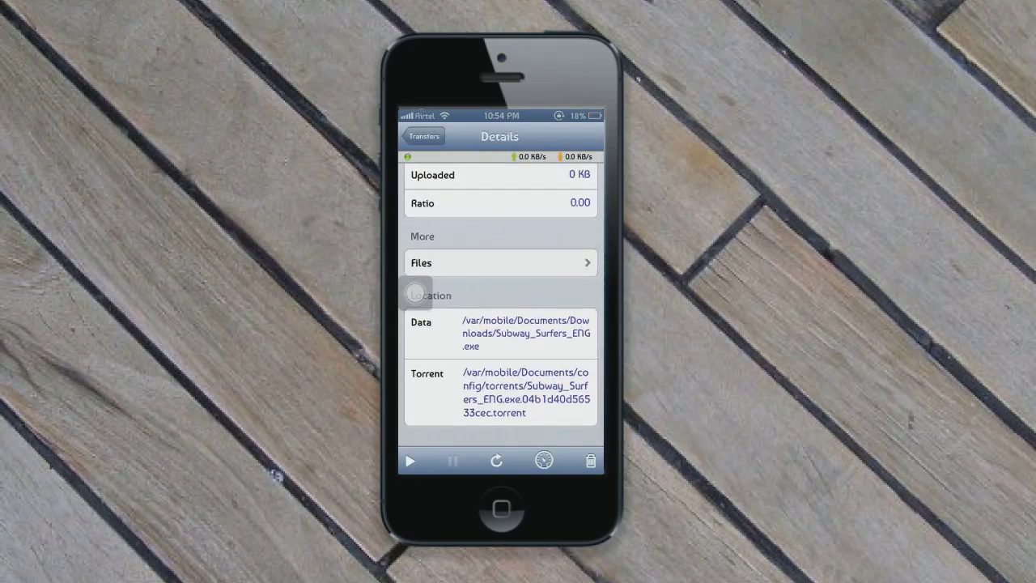
left_click(500, 262)
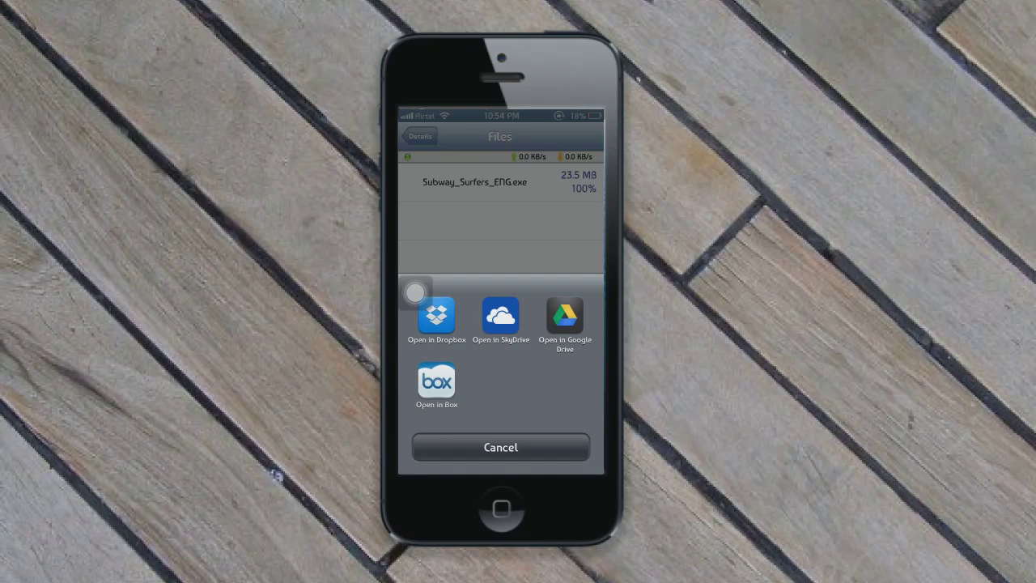
Dismiss the open-in options for the 23.5 MB file and return to the Transfers list.
left_click(500, 446)
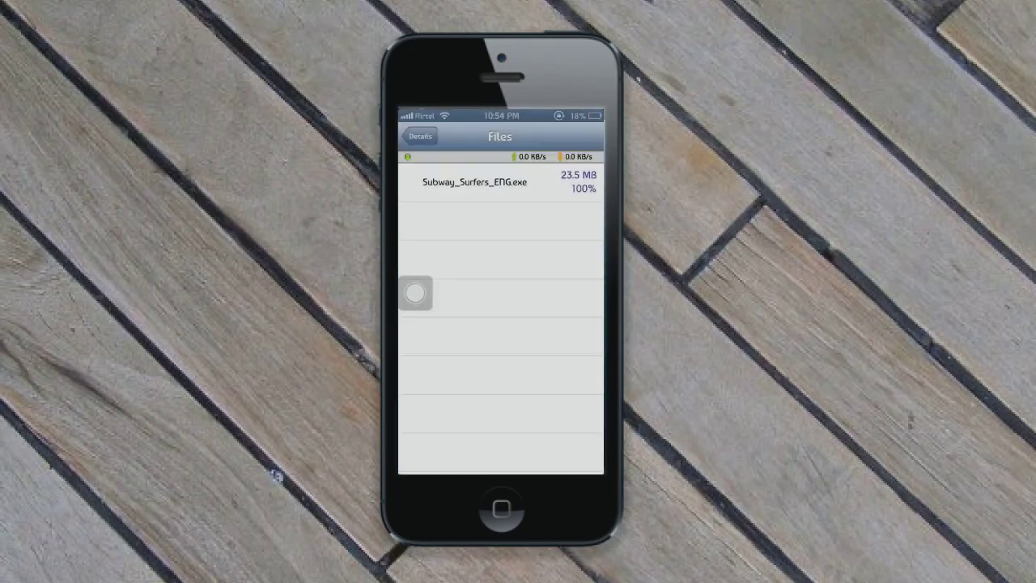
left_click(474, 181)
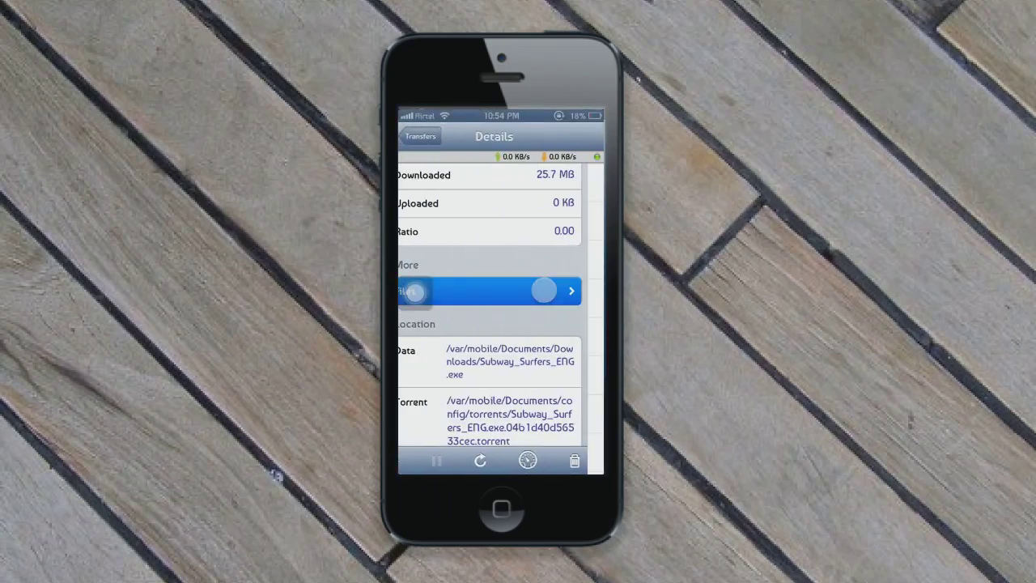
left_click(420, 136)
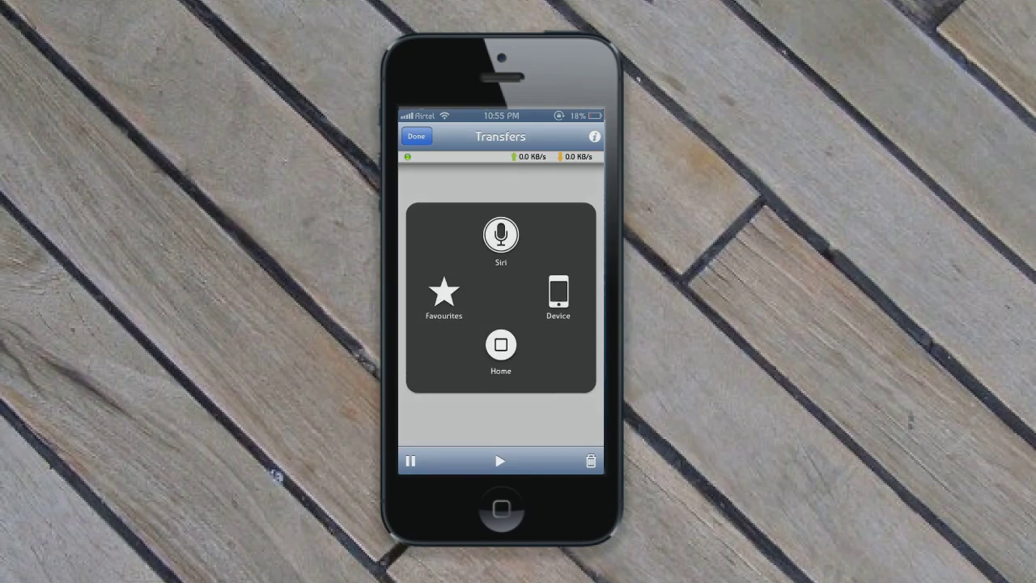
Tap Done to exit the Transfers list's edit mode.
left_click(416, 136)
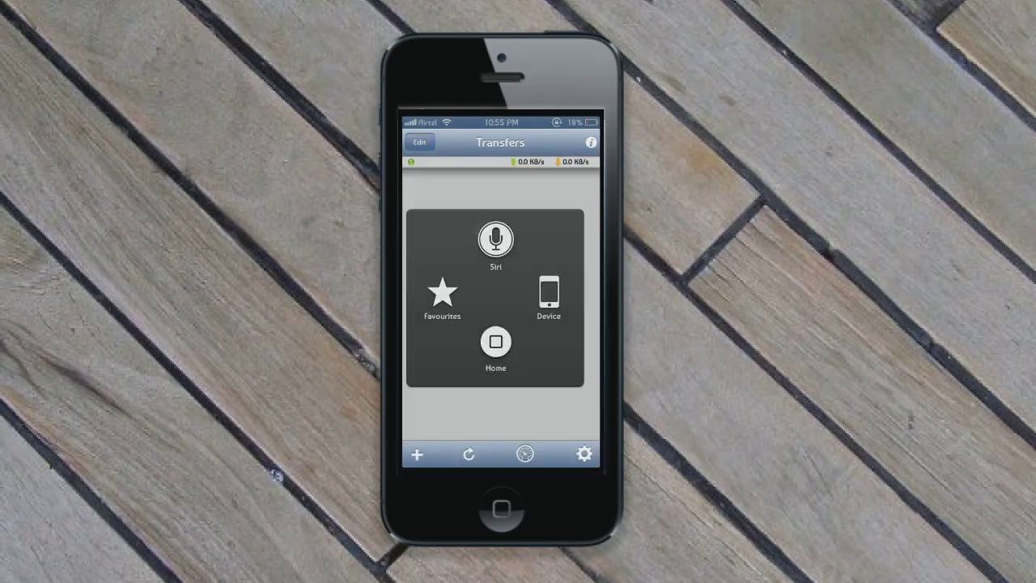